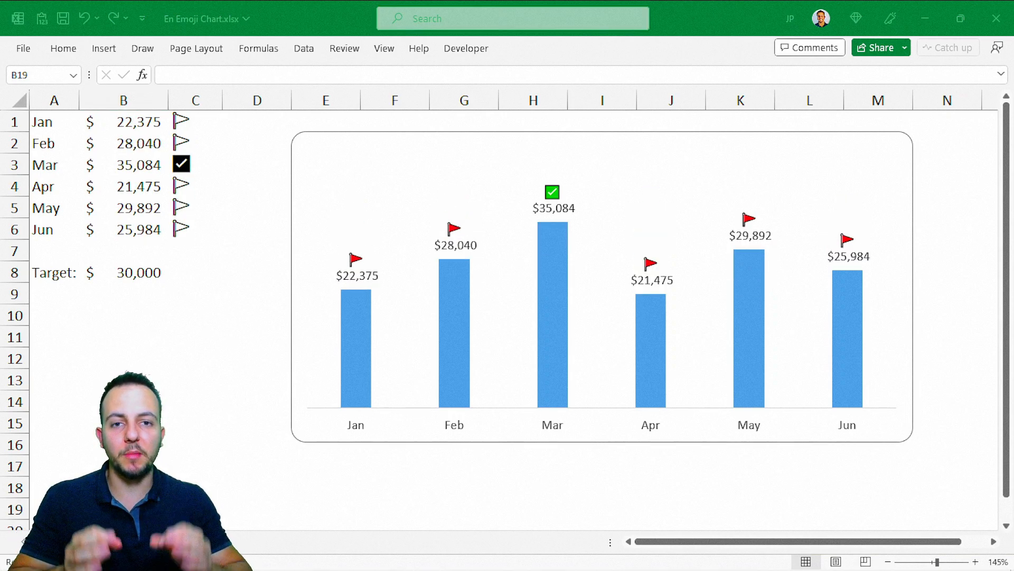
Switch to the Analysis sheet holding the raw Jan–Jun sales figures
{"action": "left_click", "coordinate": [160, 541]}
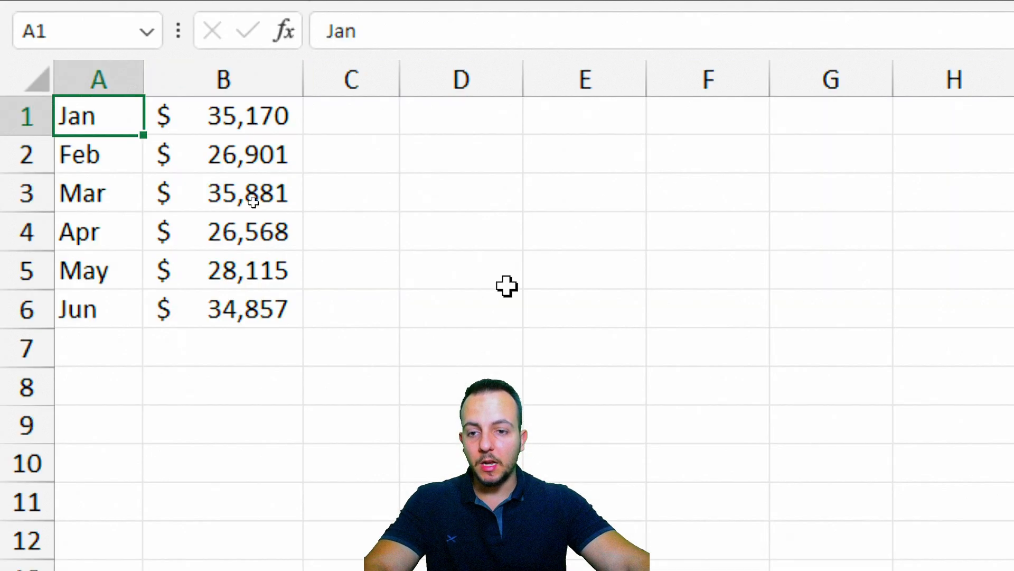
Select the months and sales in A1:B6 and insert a 2-D clustered column chart
{"action": "left_click_drag", "start_coordinate": [97, 116], "coordinate": [247, 310]}
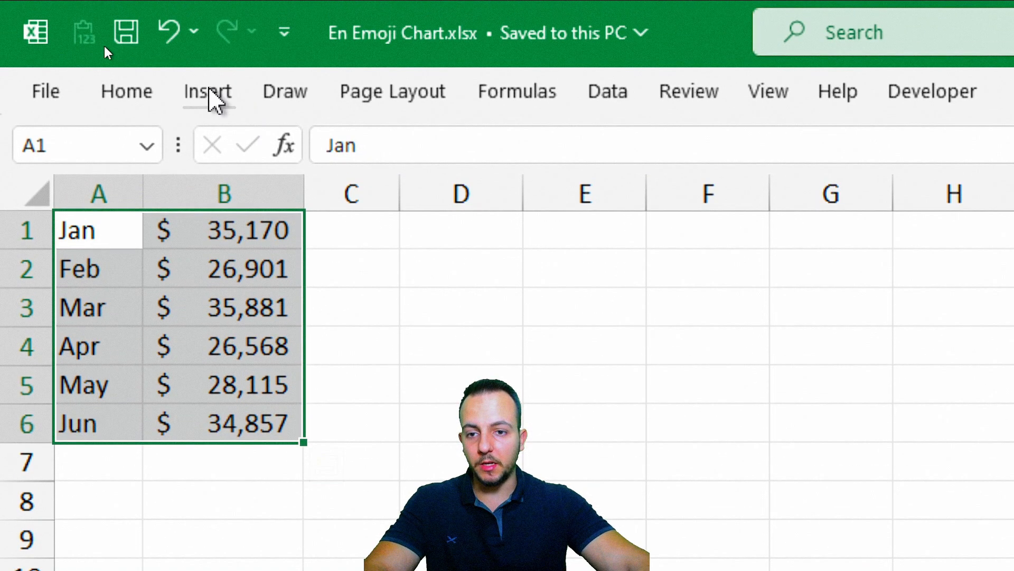
{"action": "left_click", "coordinate": [207, 91]}
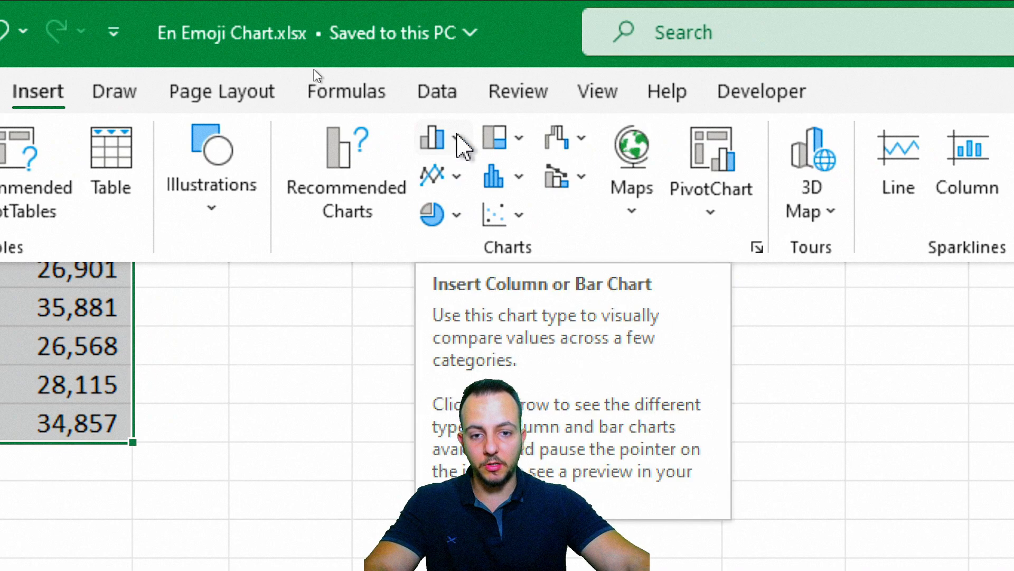
{"action": "left_click", "coordinate": [431, 136]}
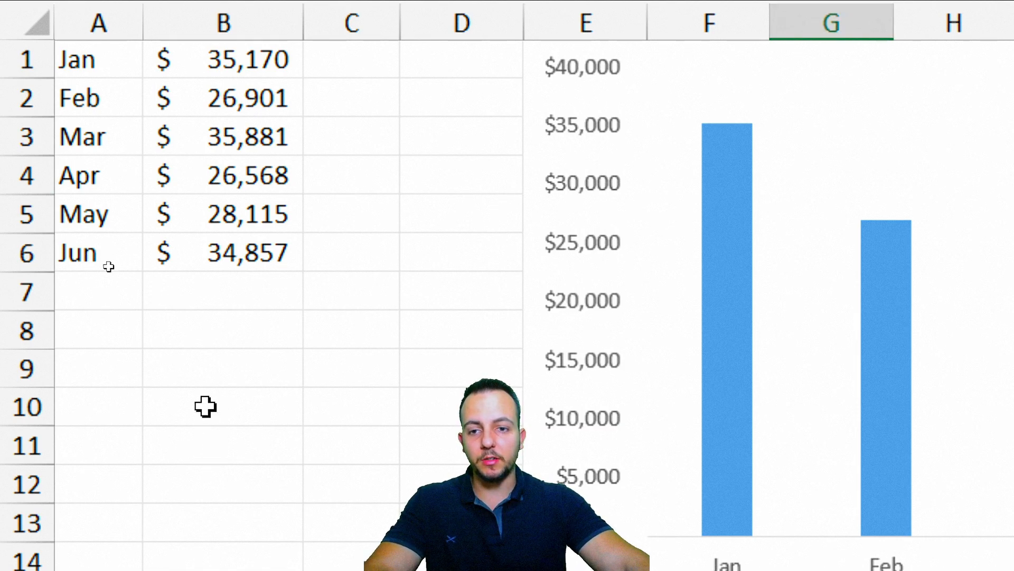
{"action": "left_click", "coordinate": [246, 203]}
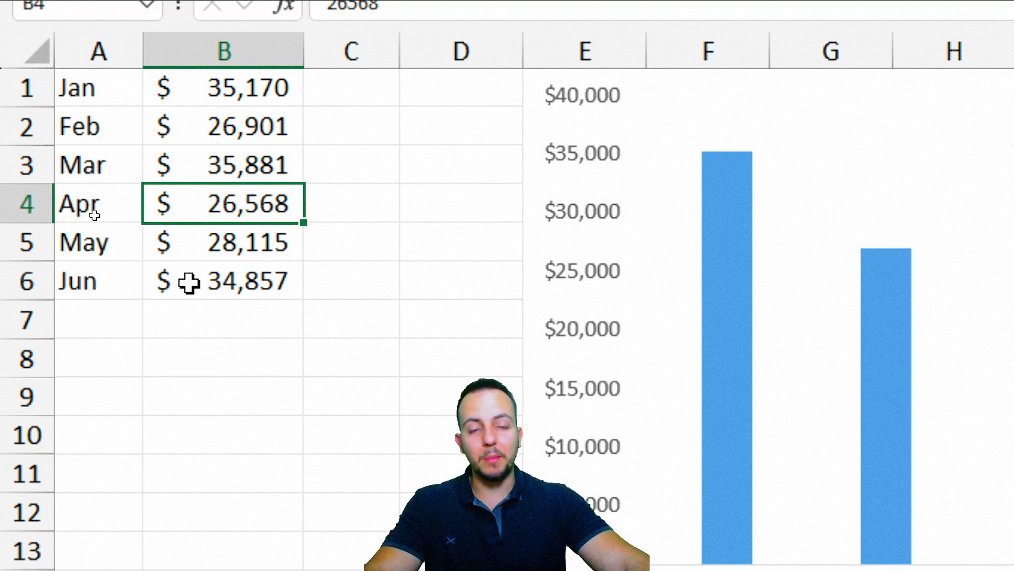
{"action": "left_click", "coordinate": [350, 204]}
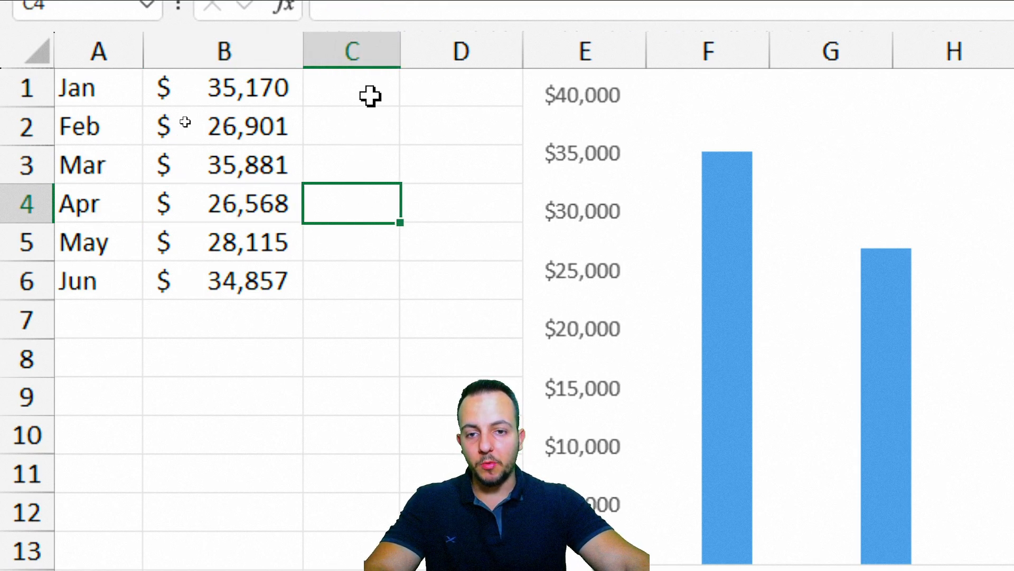
{"action": "type", "text": "Ok"}
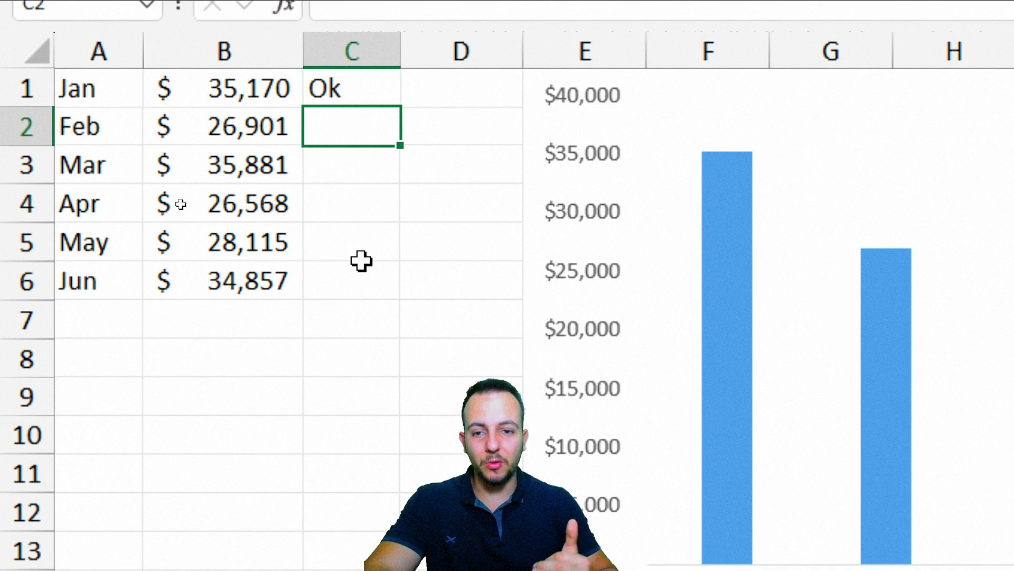
{"action": "type", "text": "N"}
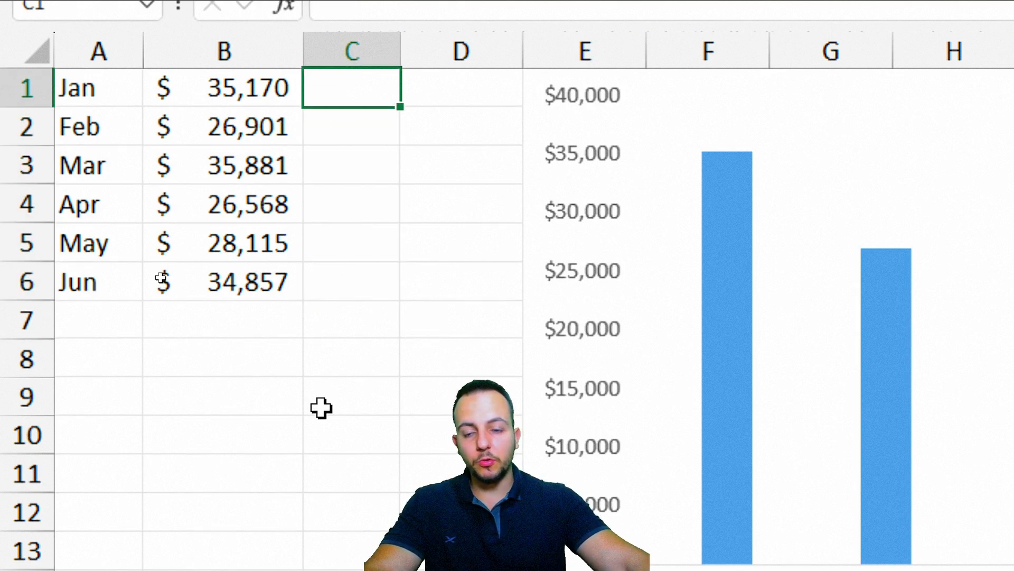
{"action": "mouse_move", "coordinate": [265, 104]}
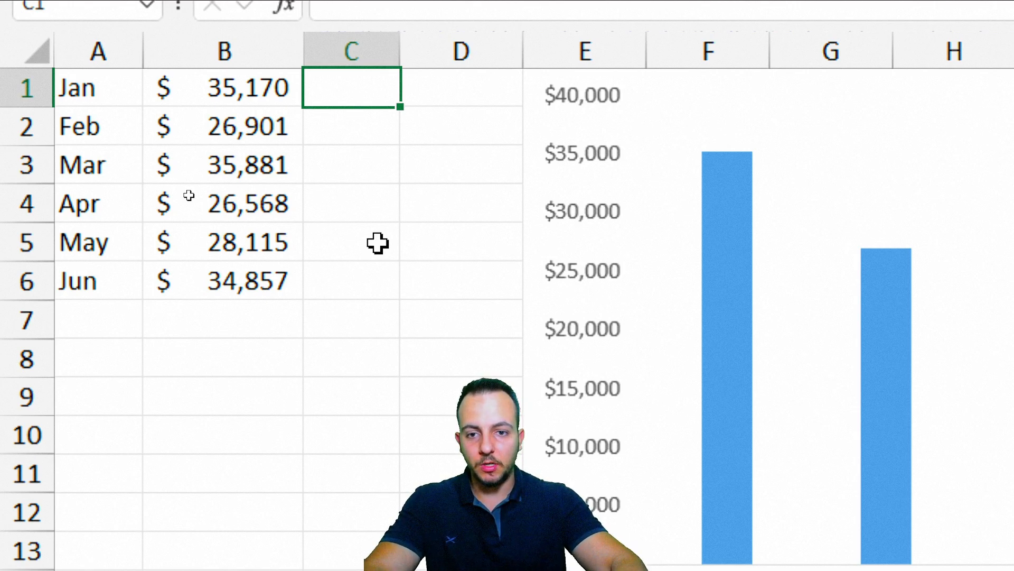
Start =IF(B1>=30000, in C1 to test whether January's sales reach 30,000
{"action": "type", "text": "=if"}
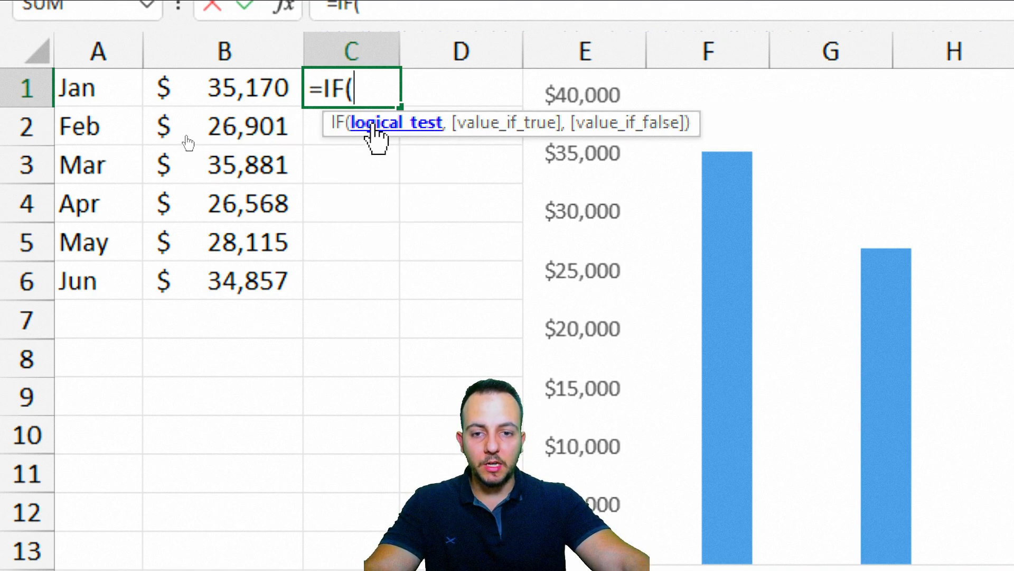
{"action": "left_click", "coordinate": [224, 95]}
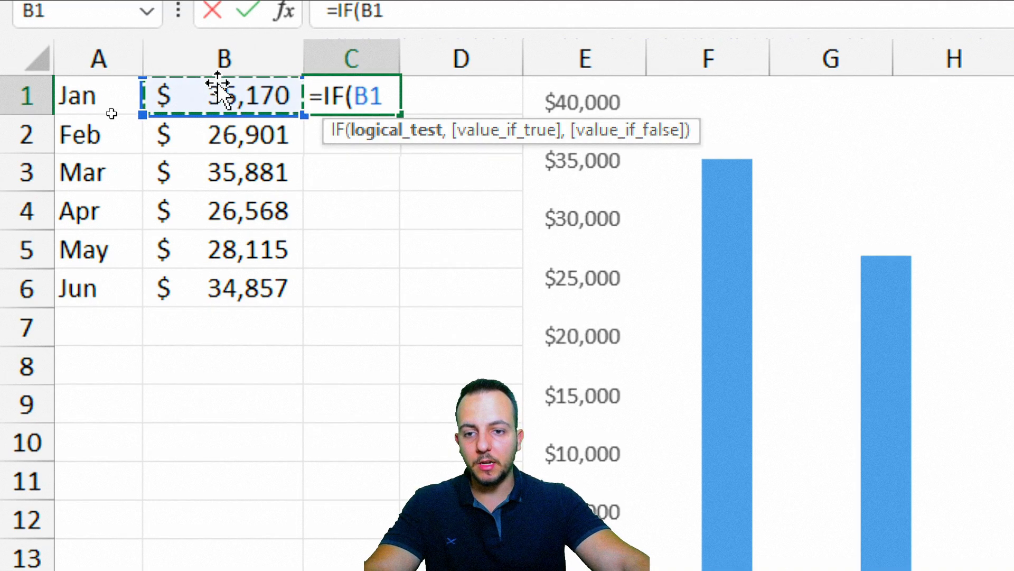
{"action": "type", "text": ">"}
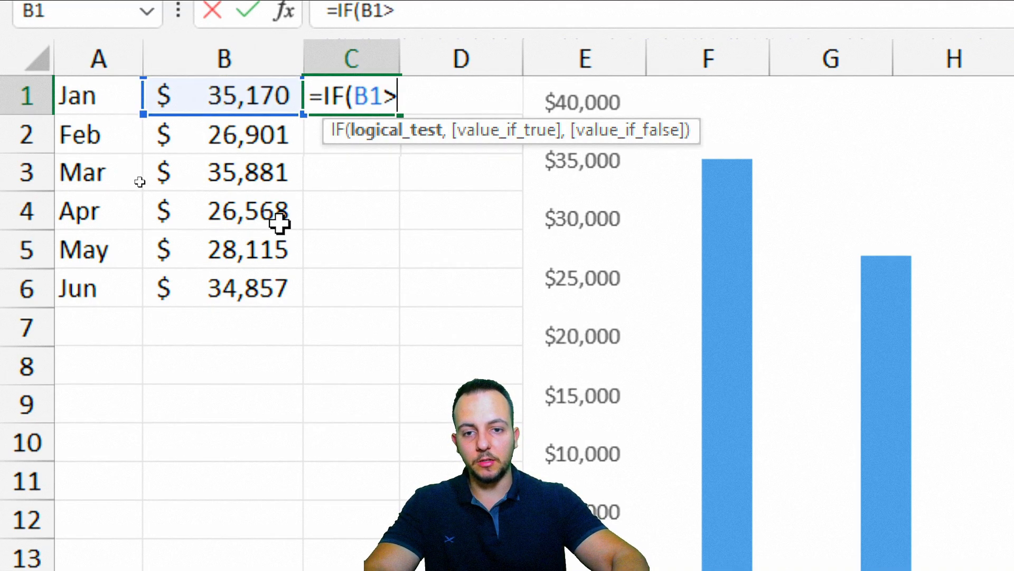
{"action": "type", "text": "="}
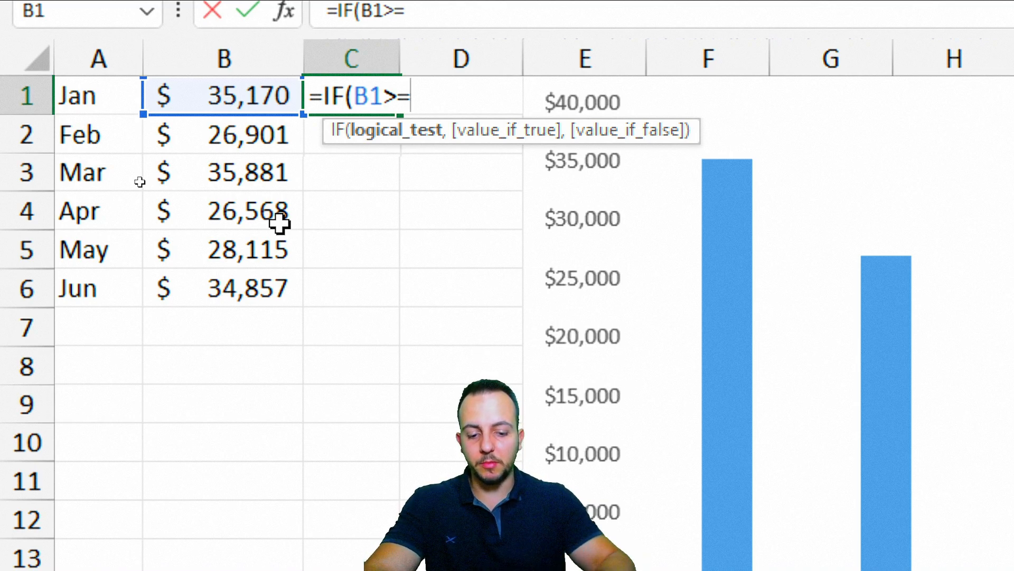
{"action": "type", "text": "30"}
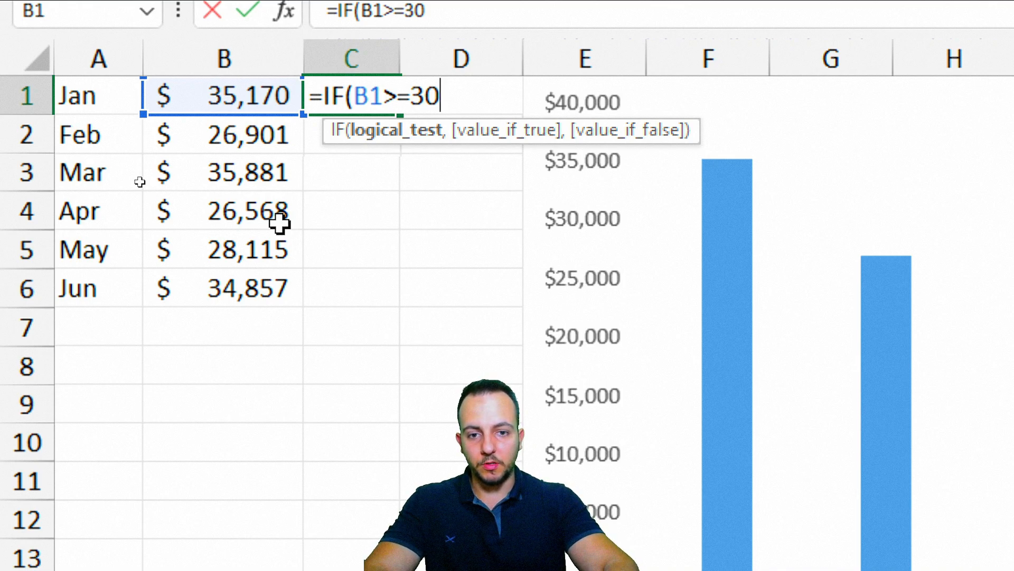
{"action": "type", "text": "000"}
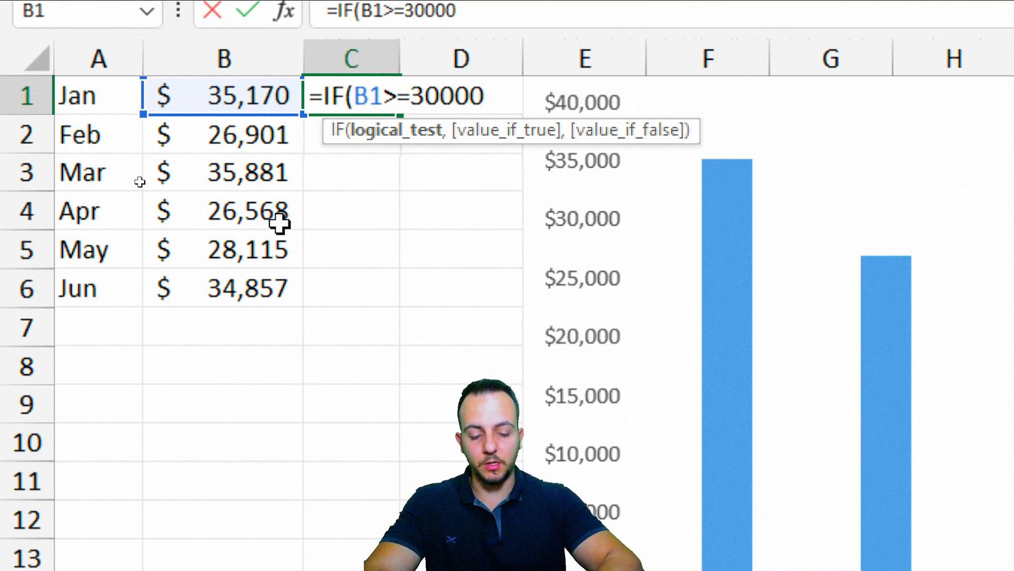
{"action": "type", "text": ","}
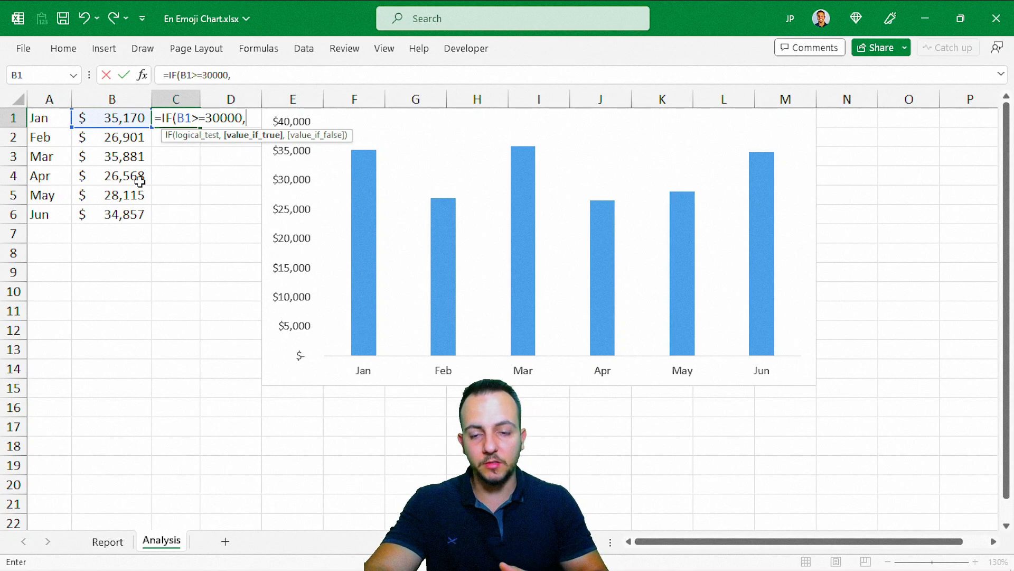
Finish the formula with "✅" and "🚩" results from the emoji picker and commit it in C1
{"action": "key", "text": "win+."}
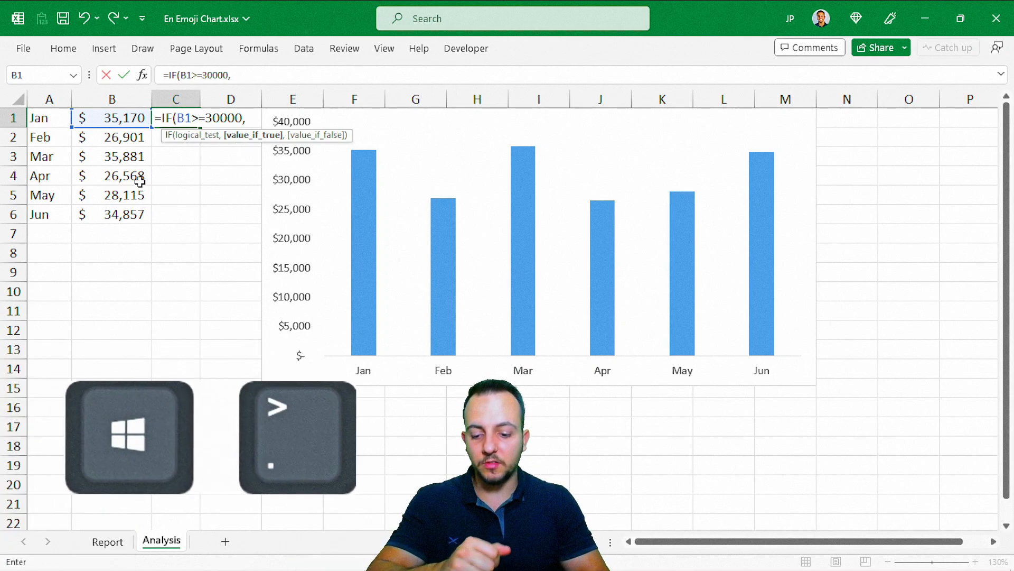
{"action": "key", "text": "win+."}
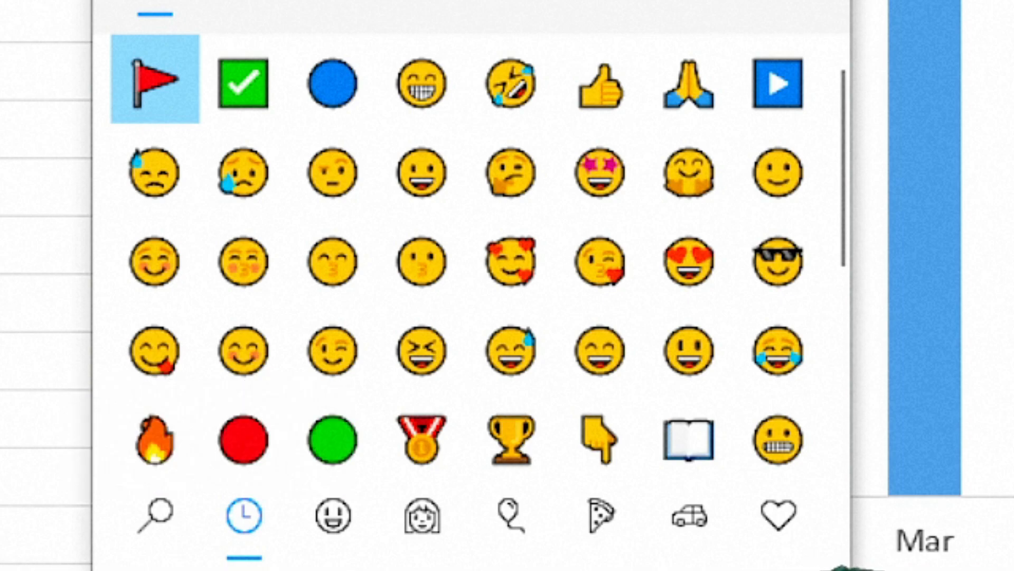
{"action": "mouse_move", "coordinate": [243, 83]}
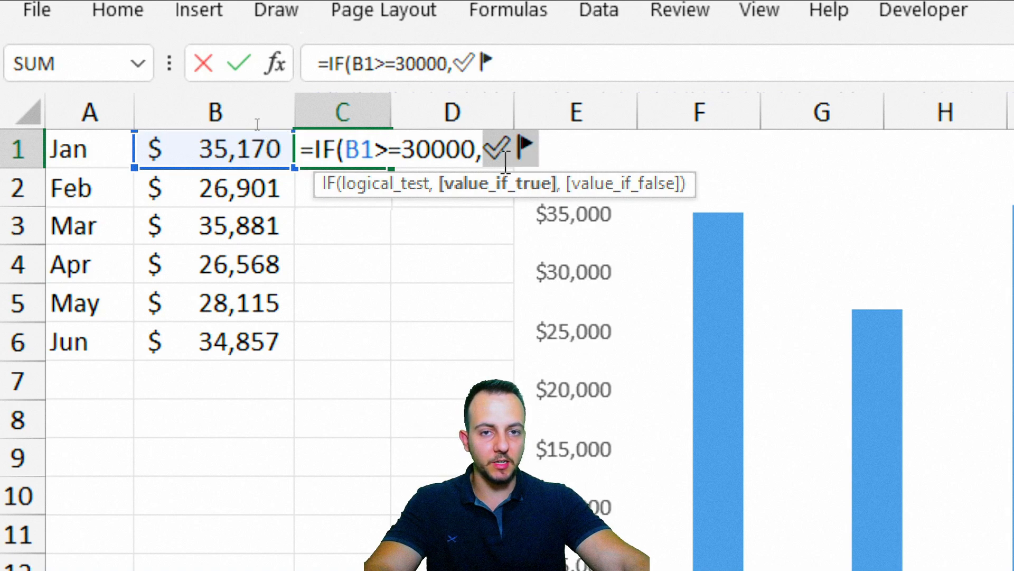
{"action": "mouse_move", "coordinate": [540, 159]}
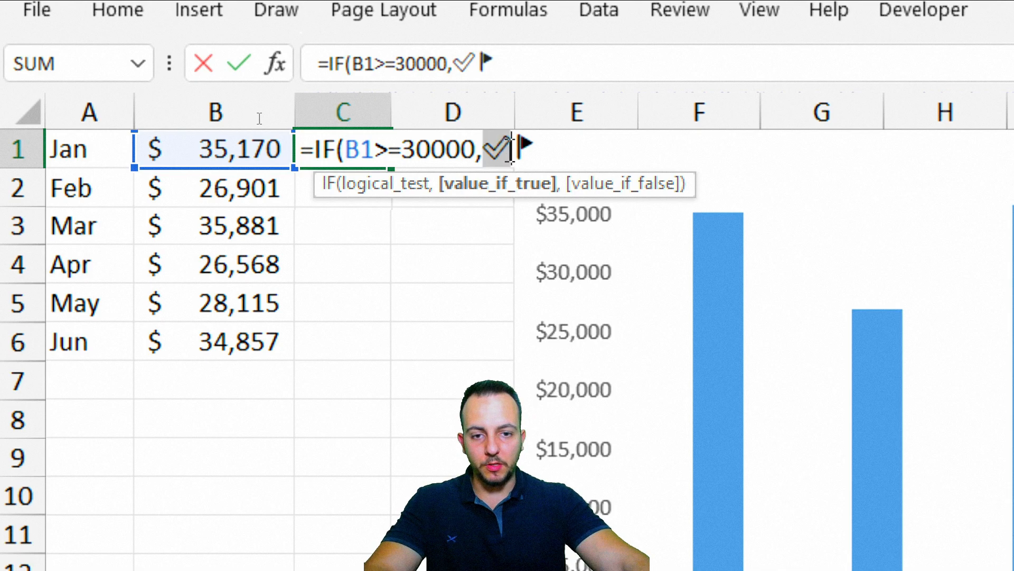
{"action": "mouse_move", "coordinate": [427, 195]}
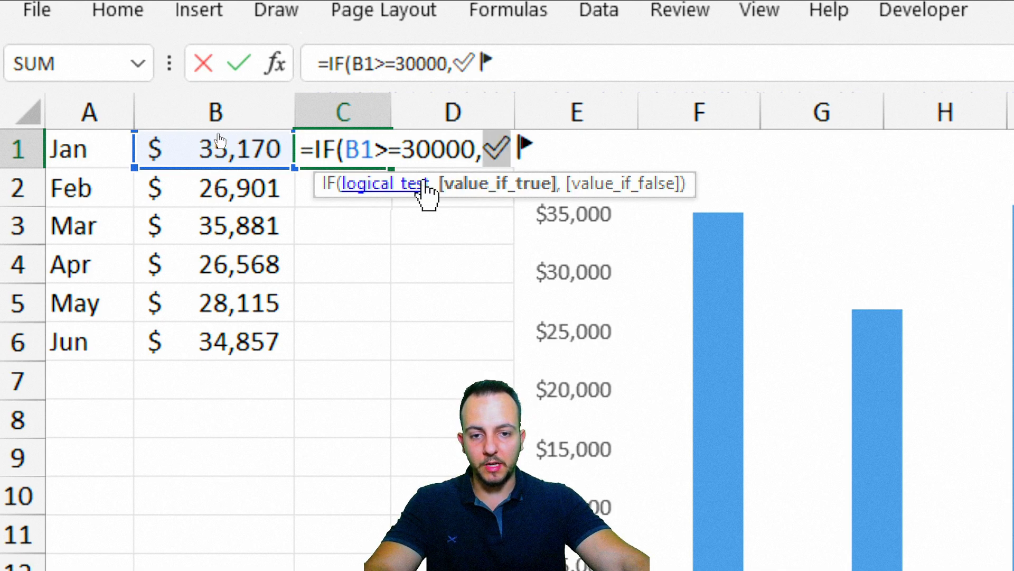
{"action": "type", "text": "\""}
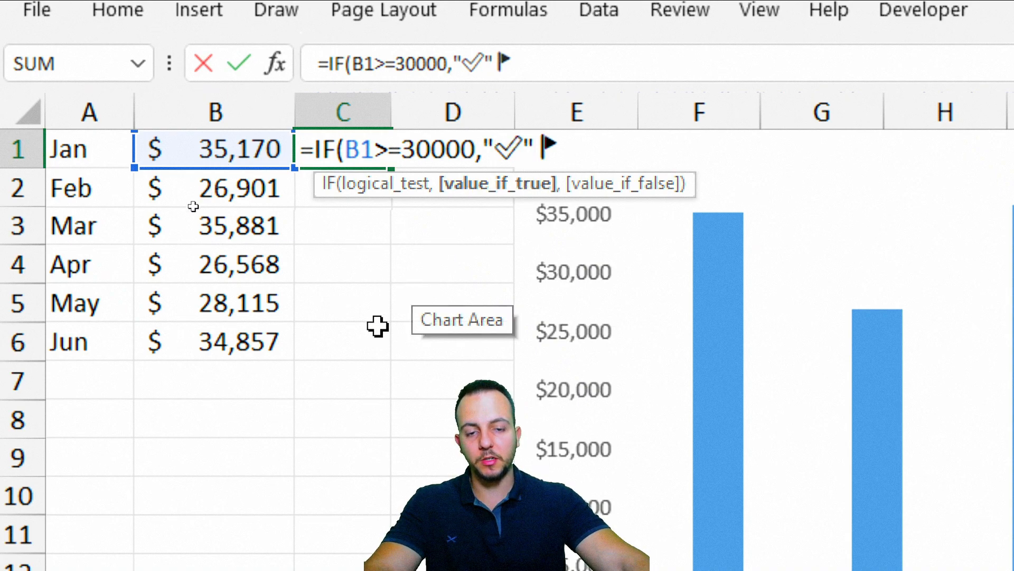
{"action": "type", "text": ","}
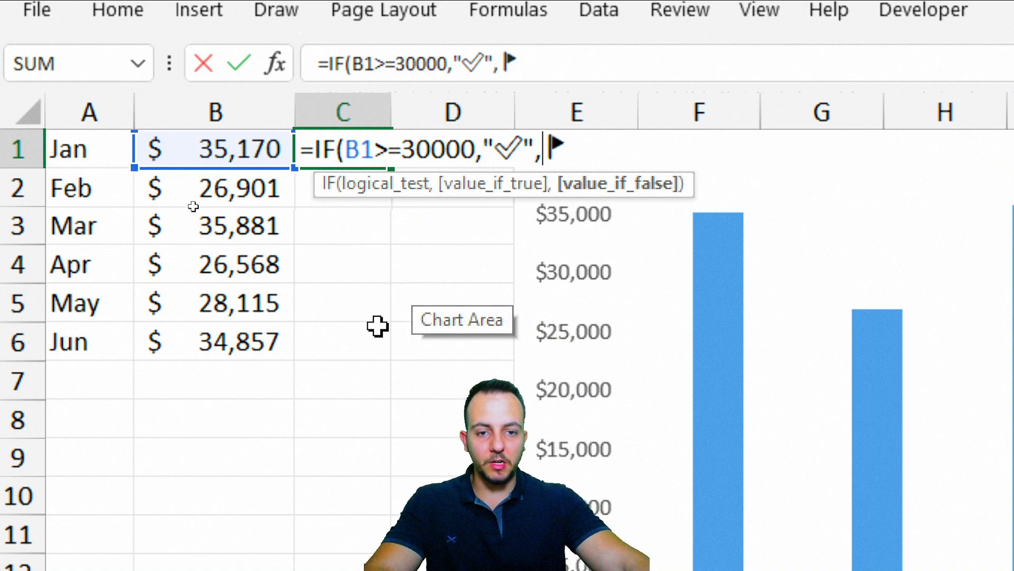
{"action": "type", "text": "\""}
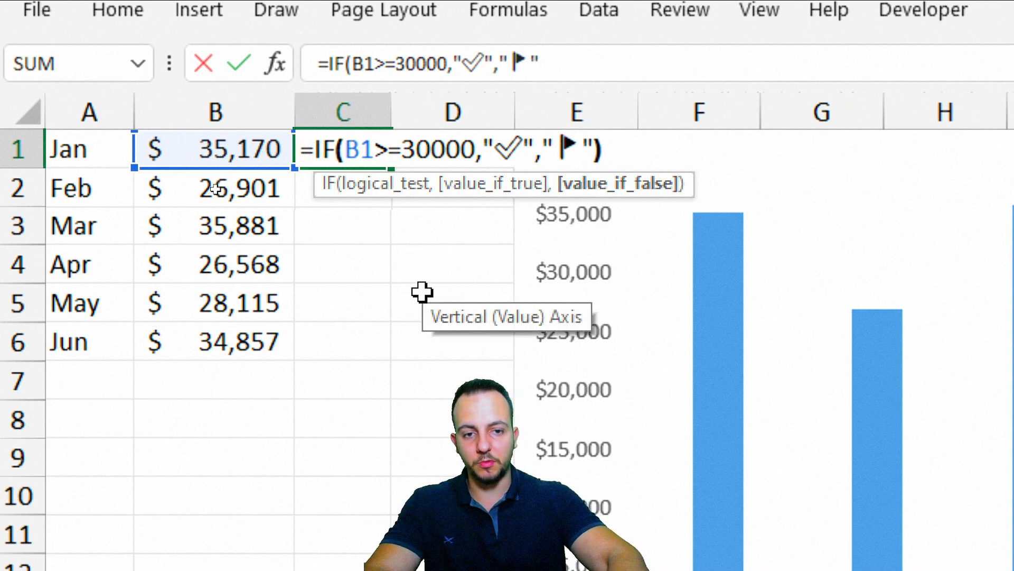
{"action": "key", "text": "Enter"}
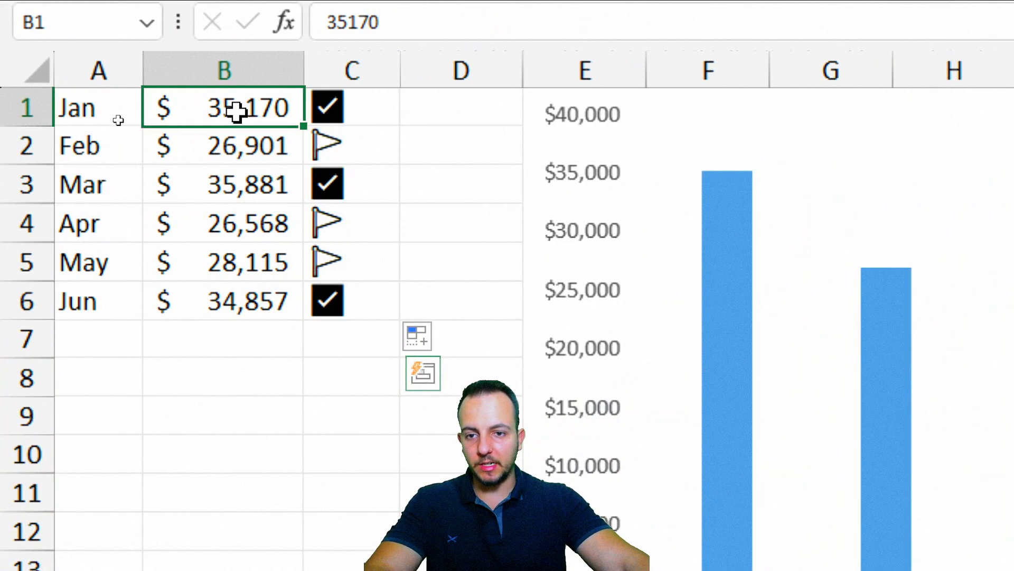
Copy B1:B6 and paste it into the chart as a second, duplicate column series
{"action": "left_click_drag", "start_coordinate": [223, 107], "coordinate": [223, 262]}
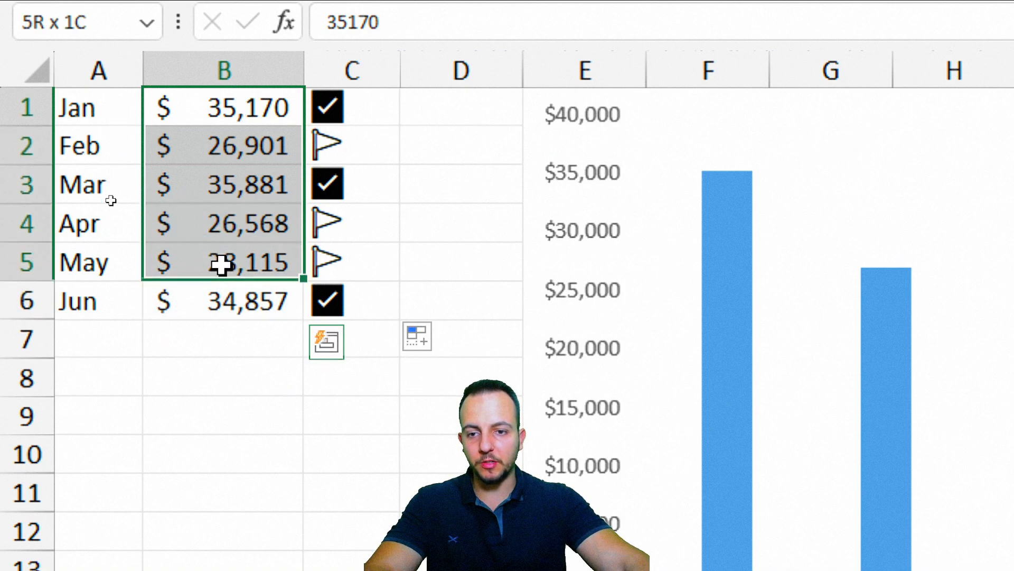
{"action": "key", "text": "ctrl+c"}
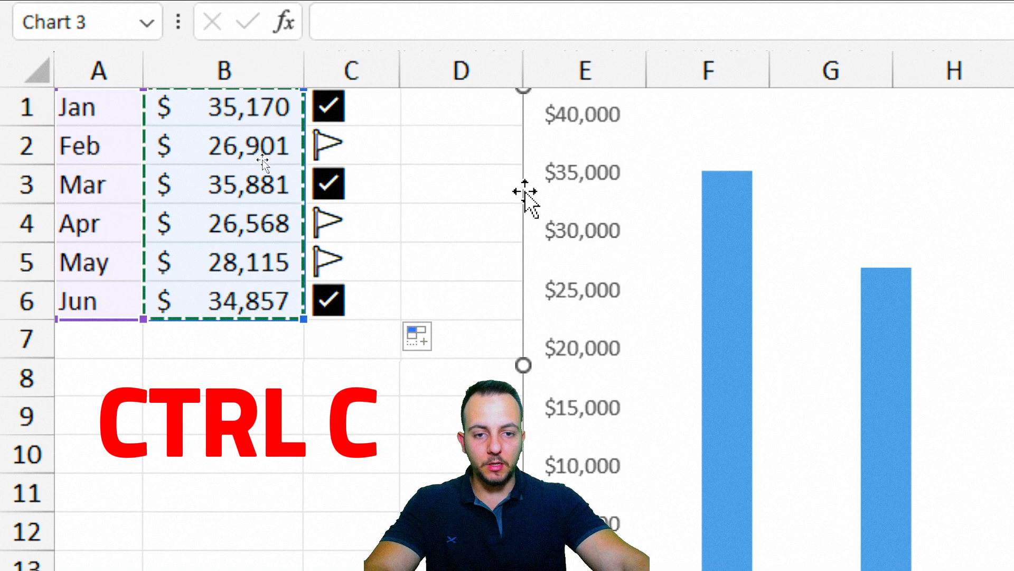
{"action": "key", "text": "ctrl+v"}
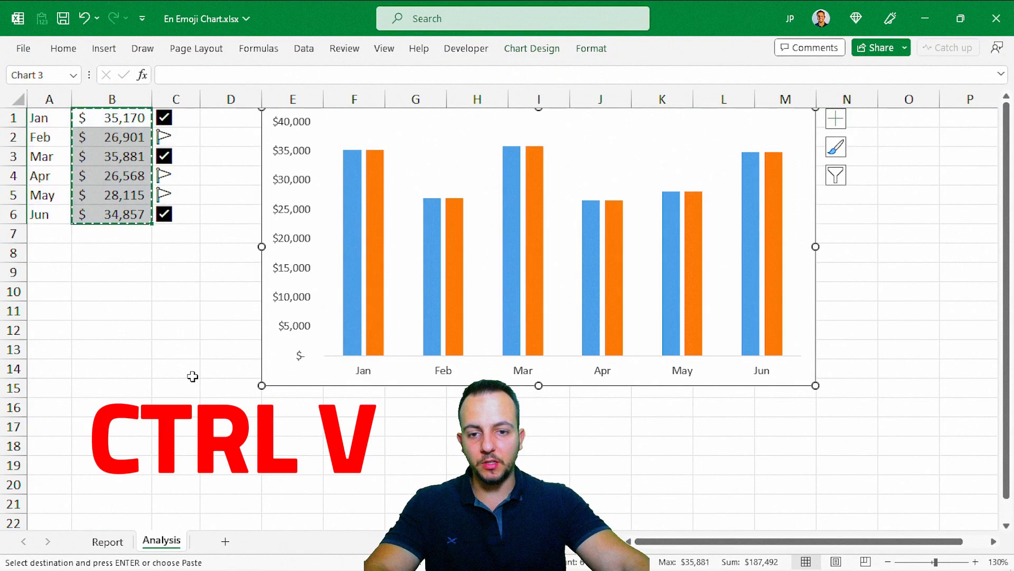
{"action": "left_click", "coordinate": [177, 367]}
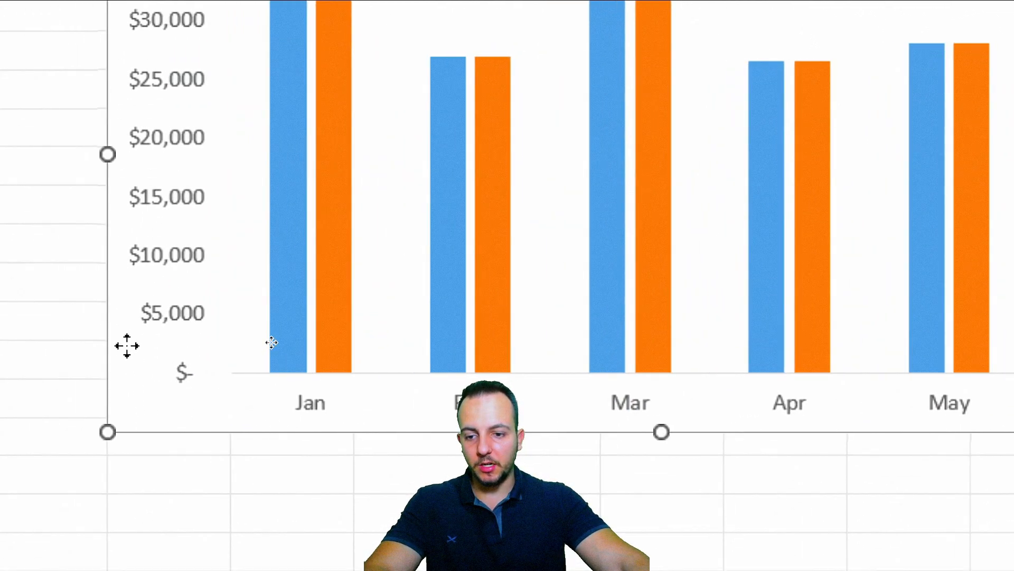
Change the chart to a Combo with Series2 drawn as a line over the columns
{"action": "right_click", "coordinate": [272, 342]}
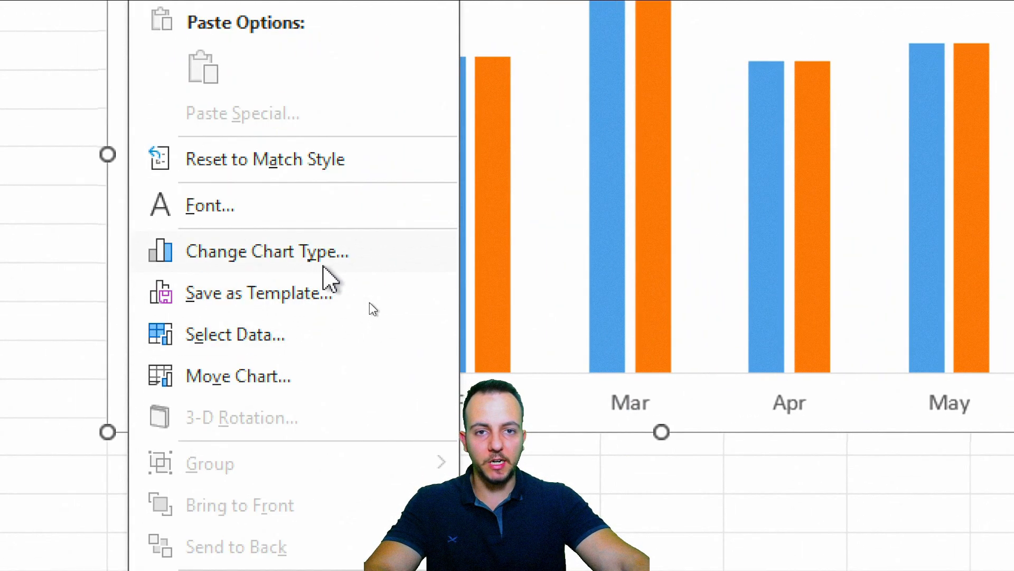
{"action": "left_click", "coordinate": [266, 252]}
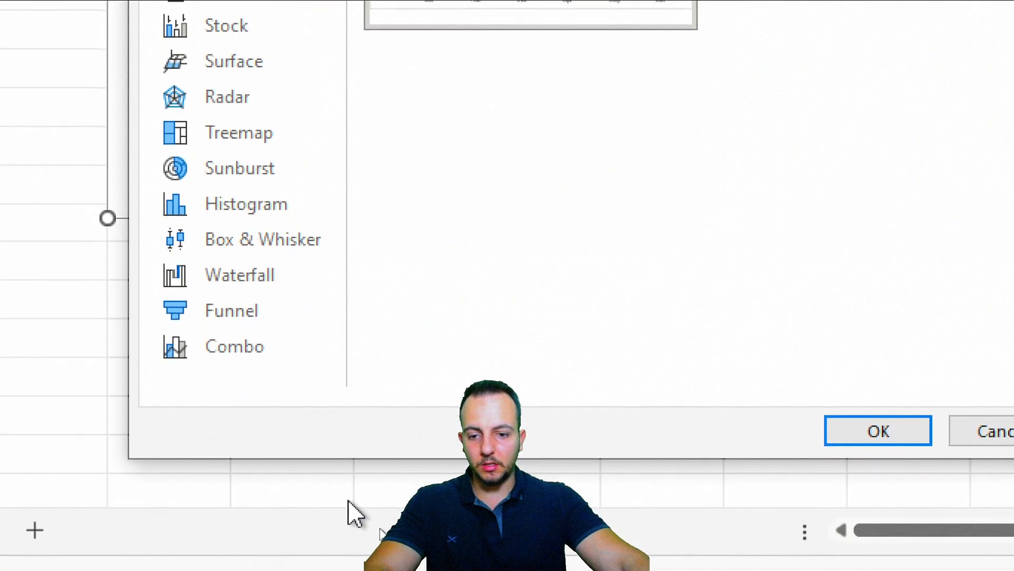
{"action": "left_click", "coordinate": [235, 345]}
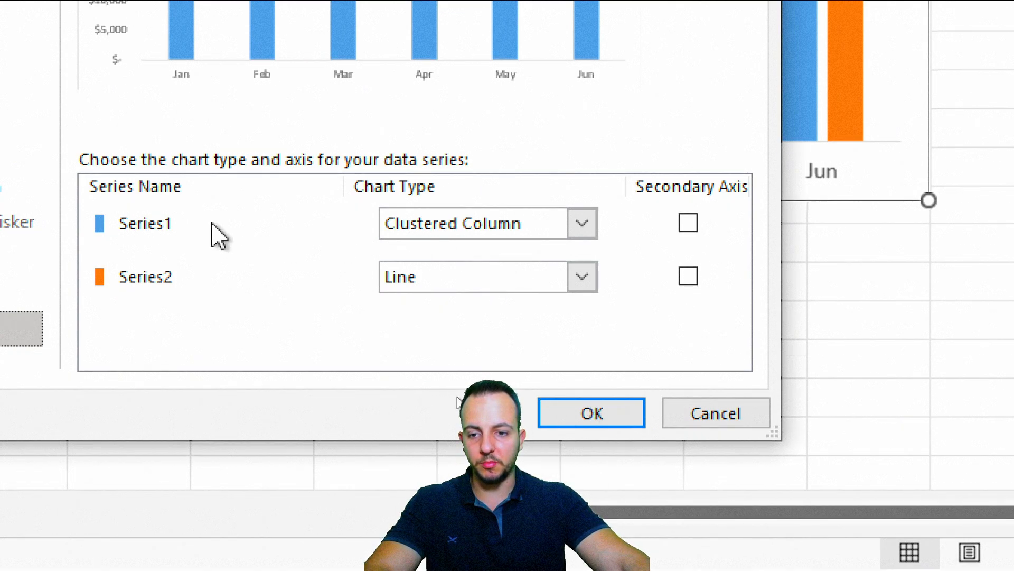
{"action": "left_click", "coordinate": [580, 222]}
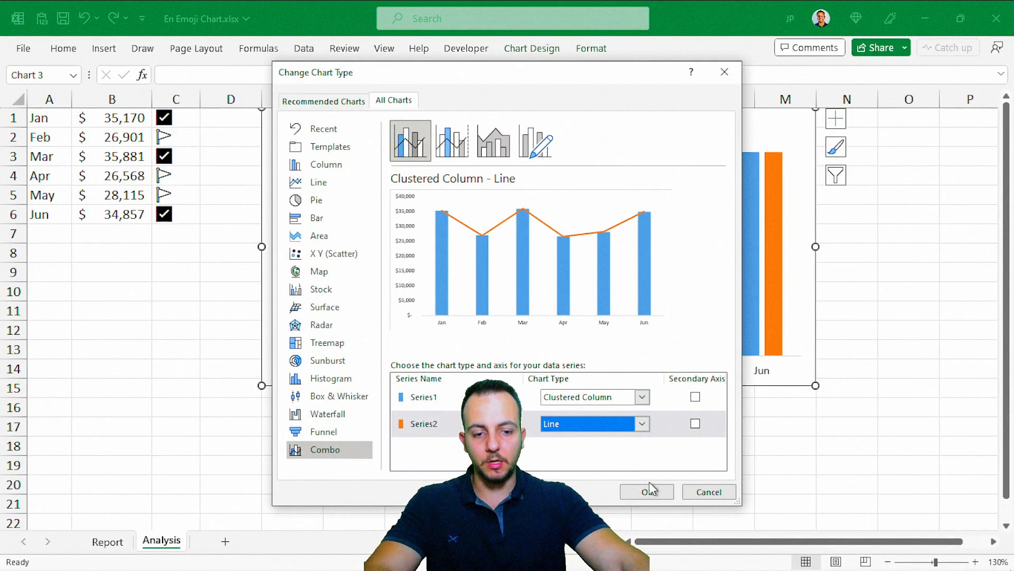
{"action": "left_click", "coordinate": [647, 492]}
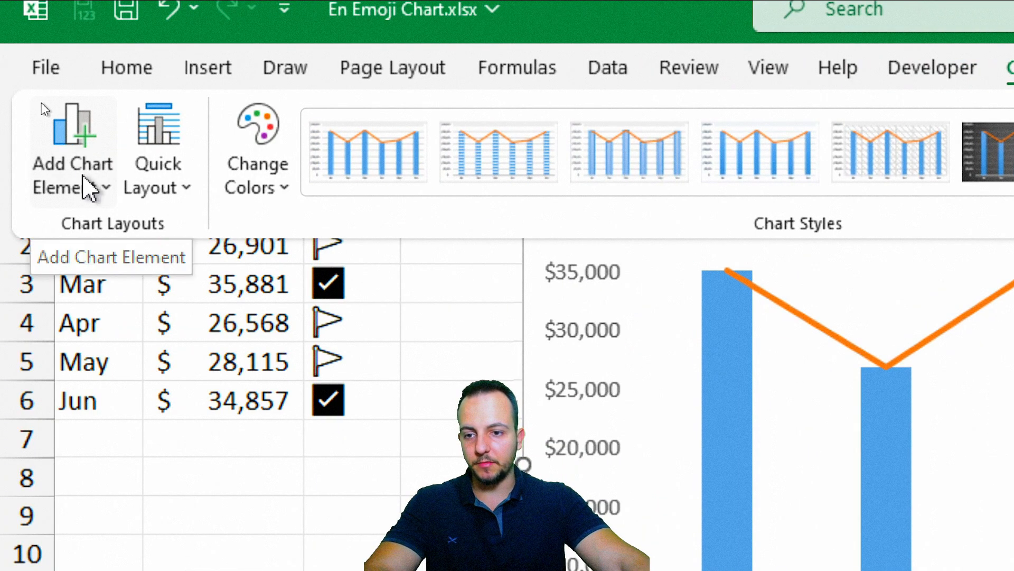
Add data labels to the orange line series through Add Chart Element
{"action": "left_click", "coordinate": [73, 149]}
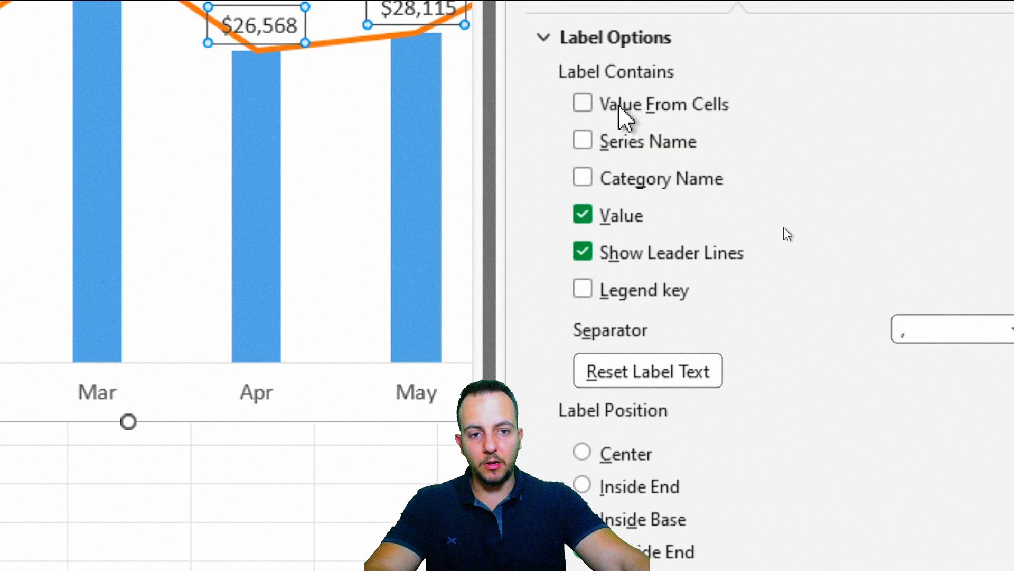
Tick Value From Cells and set C1:C6 as the label range for the line's labels
{"action": "left_click", "coordinate": [581, 103]}
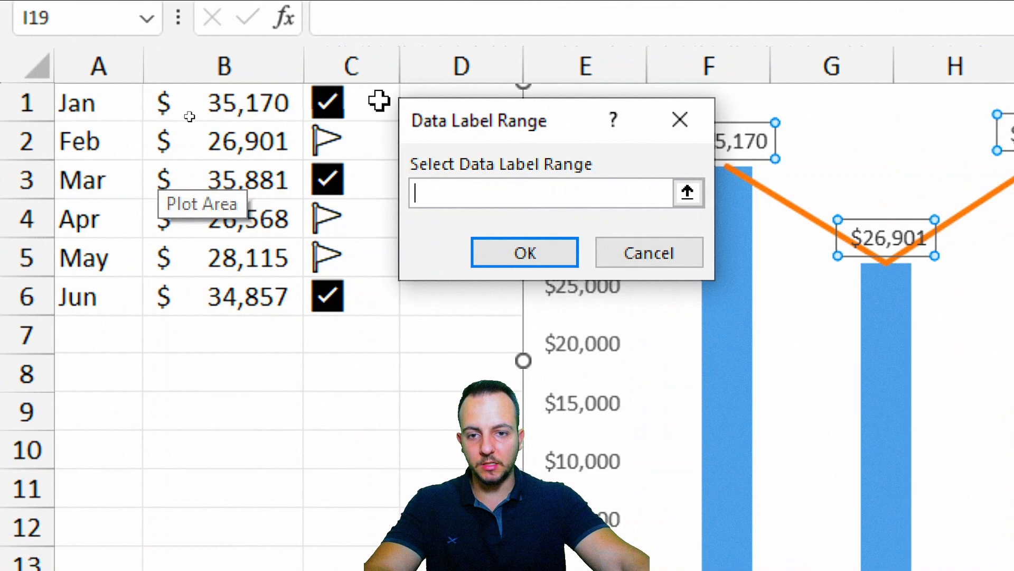
{"action": "left_click", "coordinate": [524, 252]}
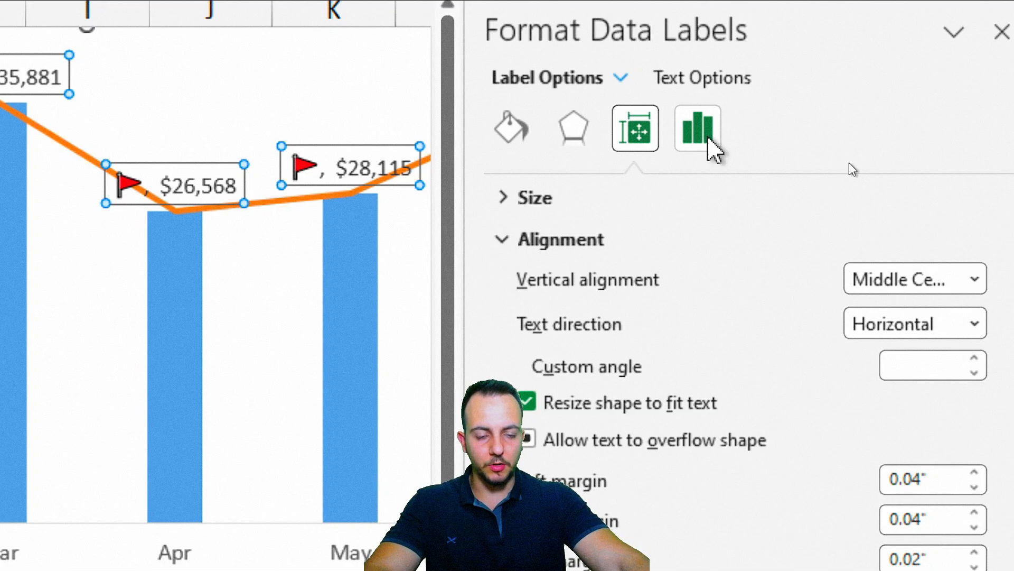
Set the label separator to (New Line) so each emoji stacks above its dollar value
{"action": "left_click", "coordinate": [696, 128]}
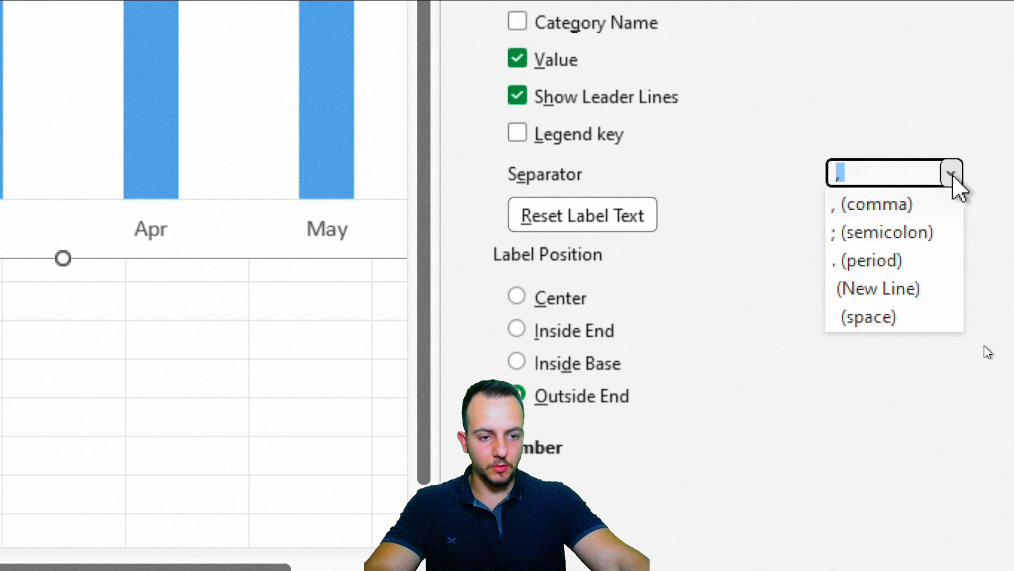
{"action": "left_click", "coordinate": [878, 287]}
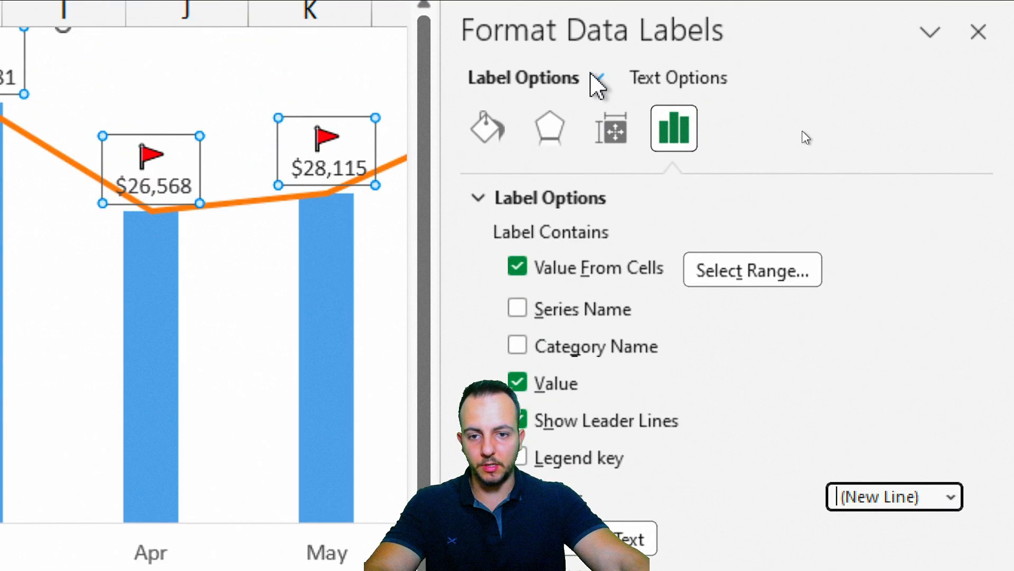
{"action": "left_click", "coordinate": [978, 31]}
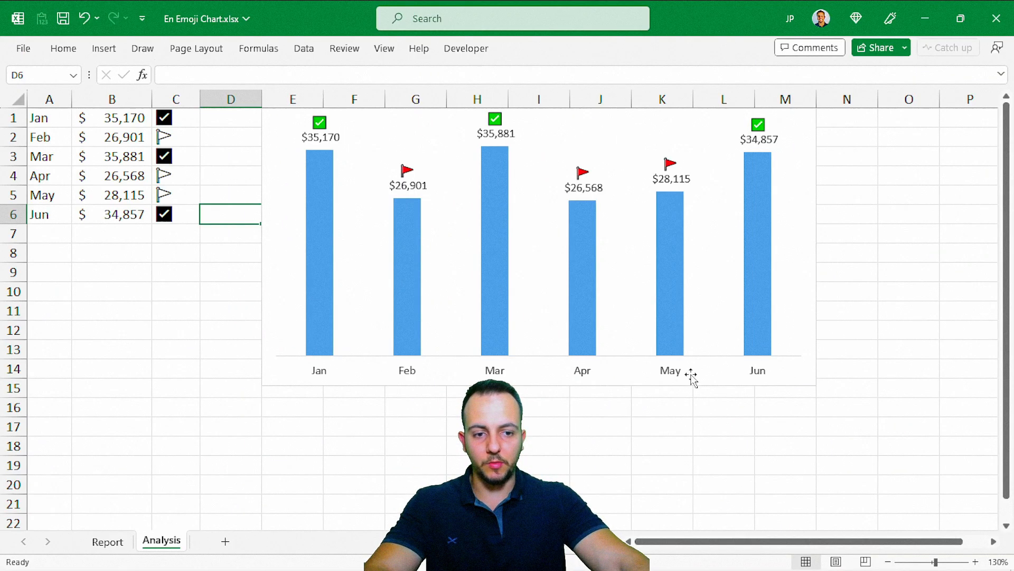
{"action": "mouse_move", "coordinate": [463, 218]}
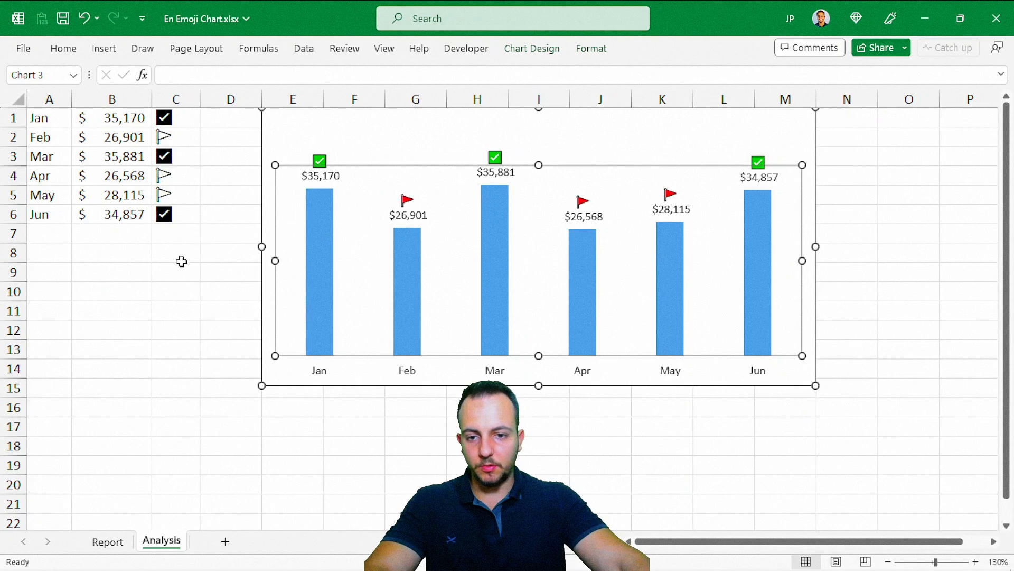
Select and shrink the plot area so the emoji and dollar labels fit inside the chart
{"action": "left_click", "coordinate": [176, 252]}
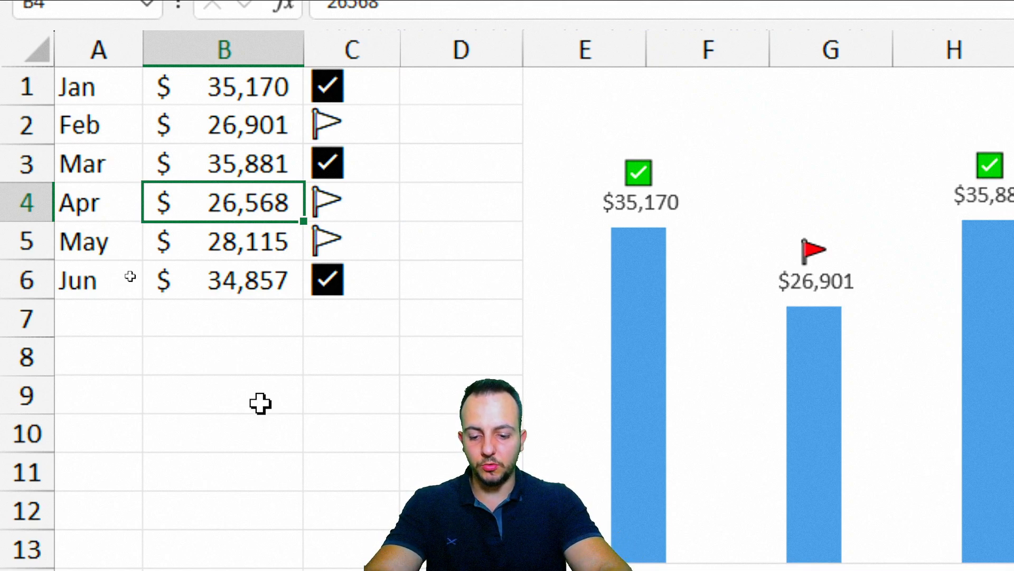
{"action": "type", "text": "35000"}
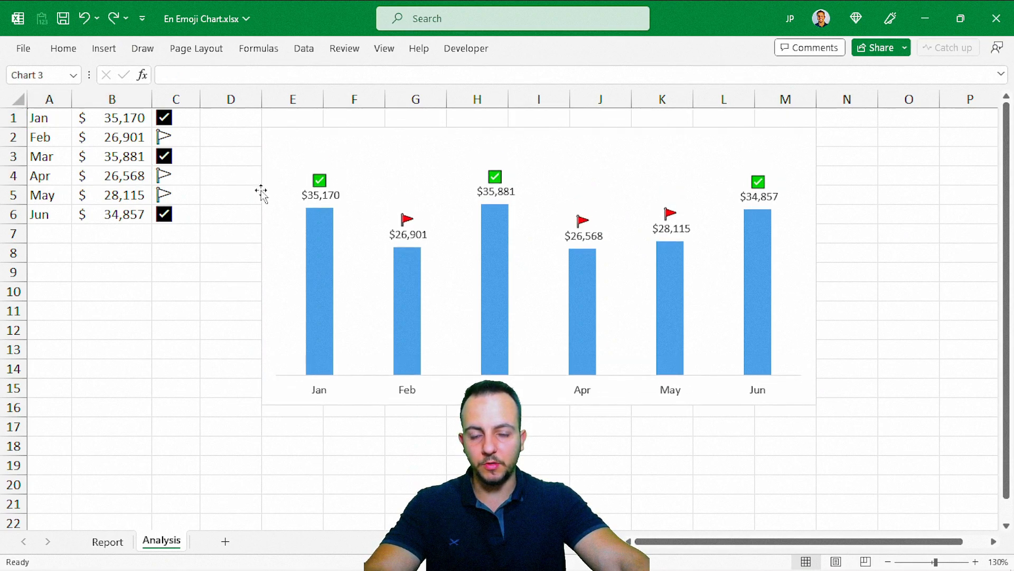
{"action": "left_click", "coordinate": [50, 117]}
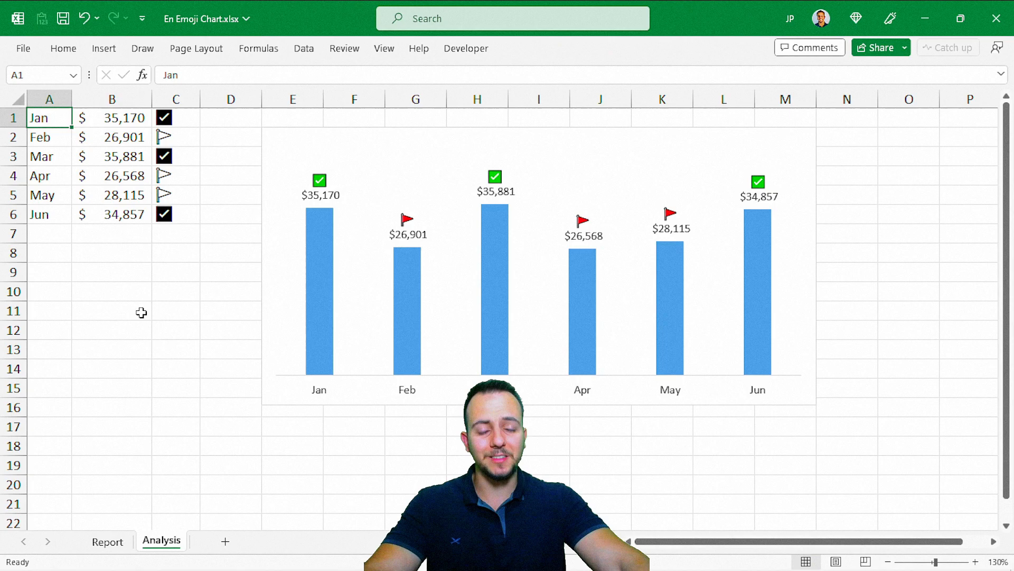